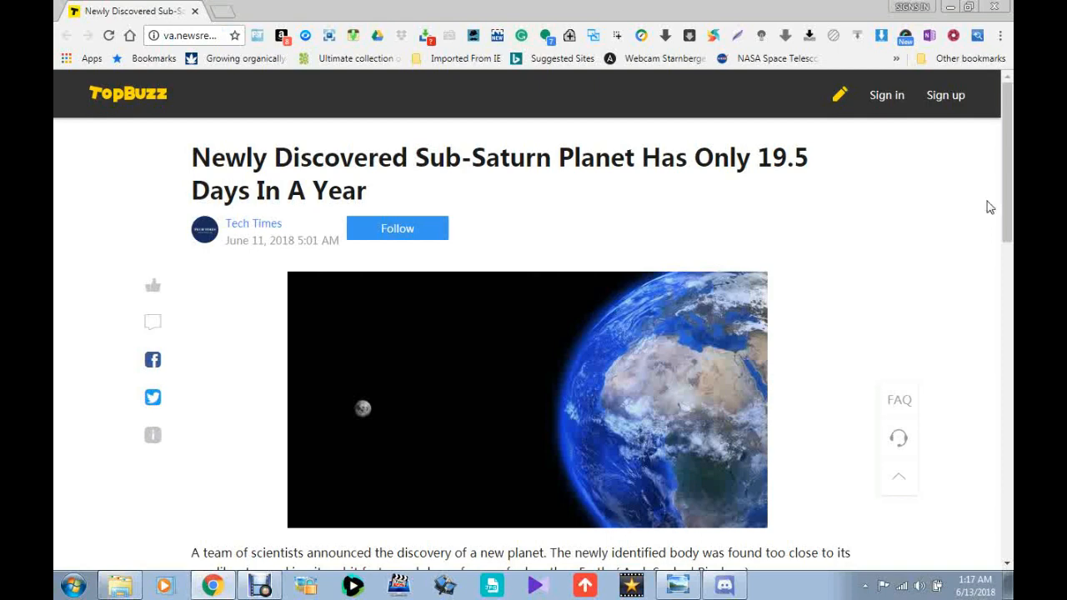
# - Scroll past the header image to the article's opening paragraphs on the sub-Saturn planet
pyautogui.scroll(-3)
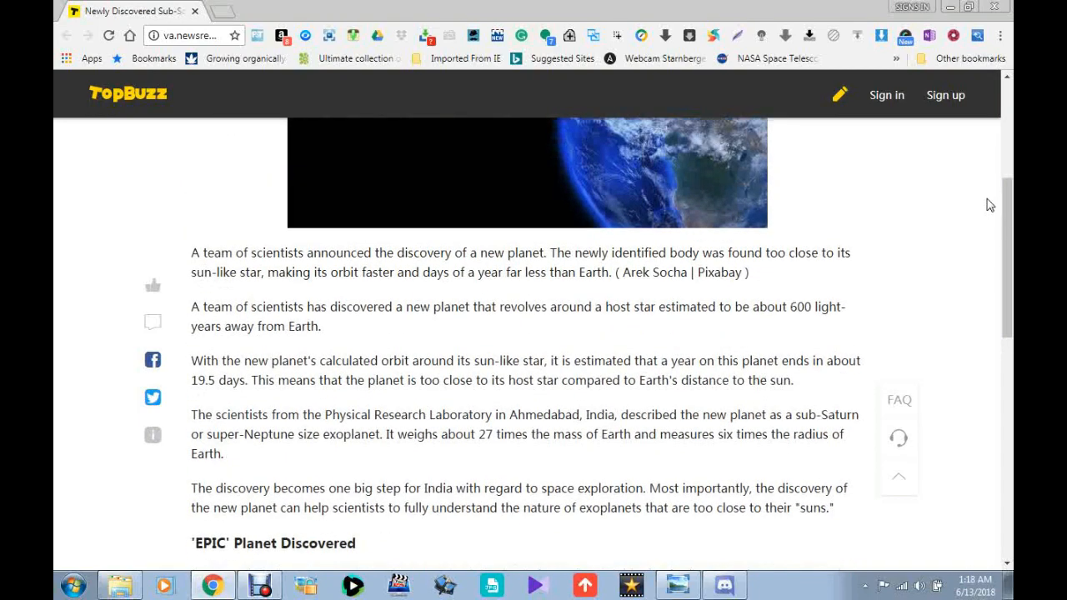
pyautogui.moveTo(917, 200)
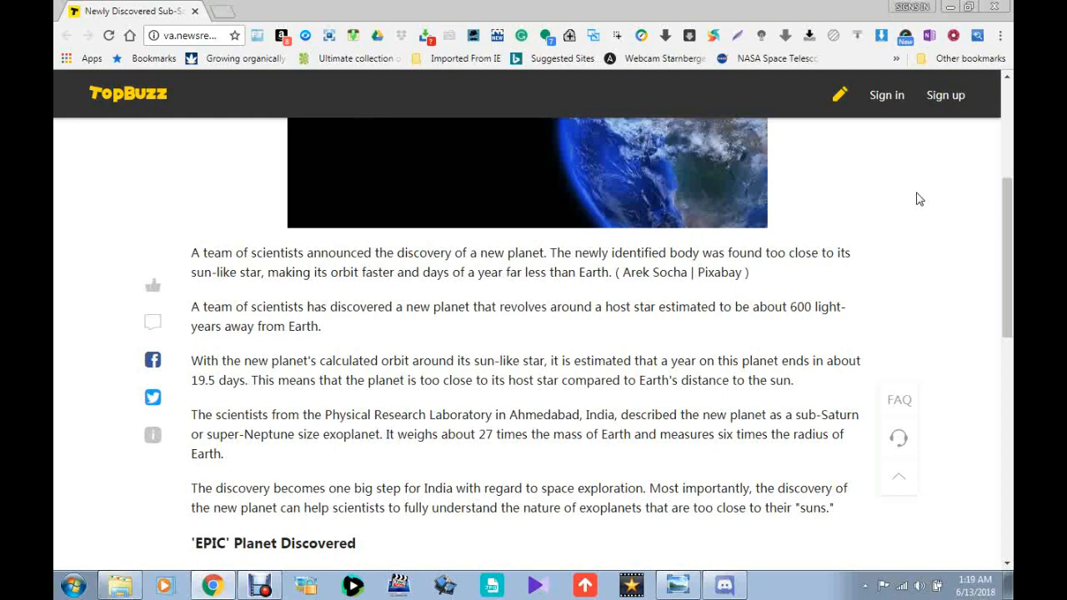
pyautogui.scroll(-3)
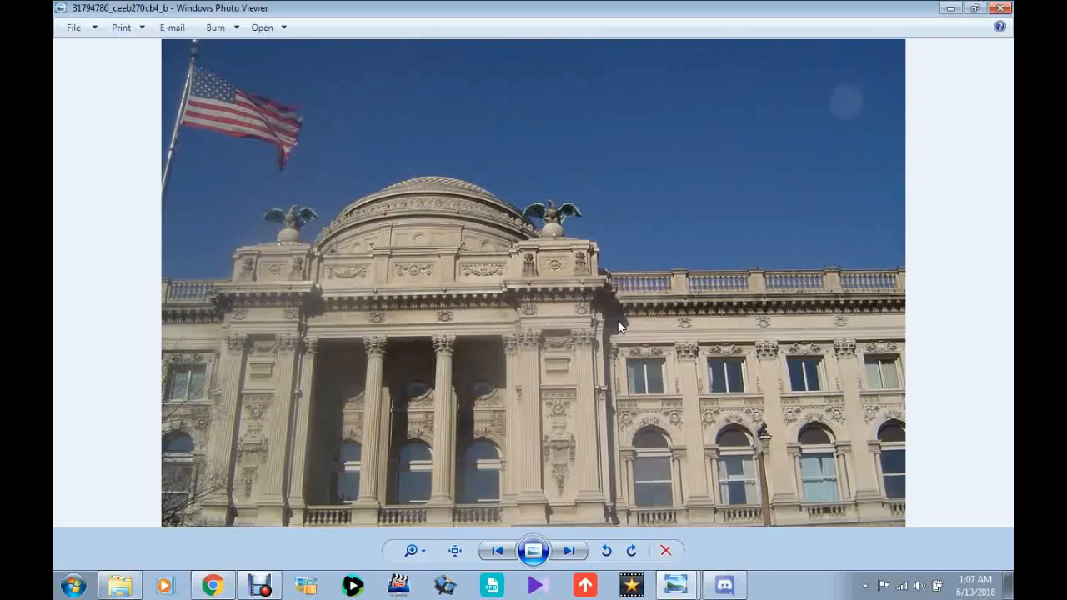
pyautogui.moveTo(934, 248)
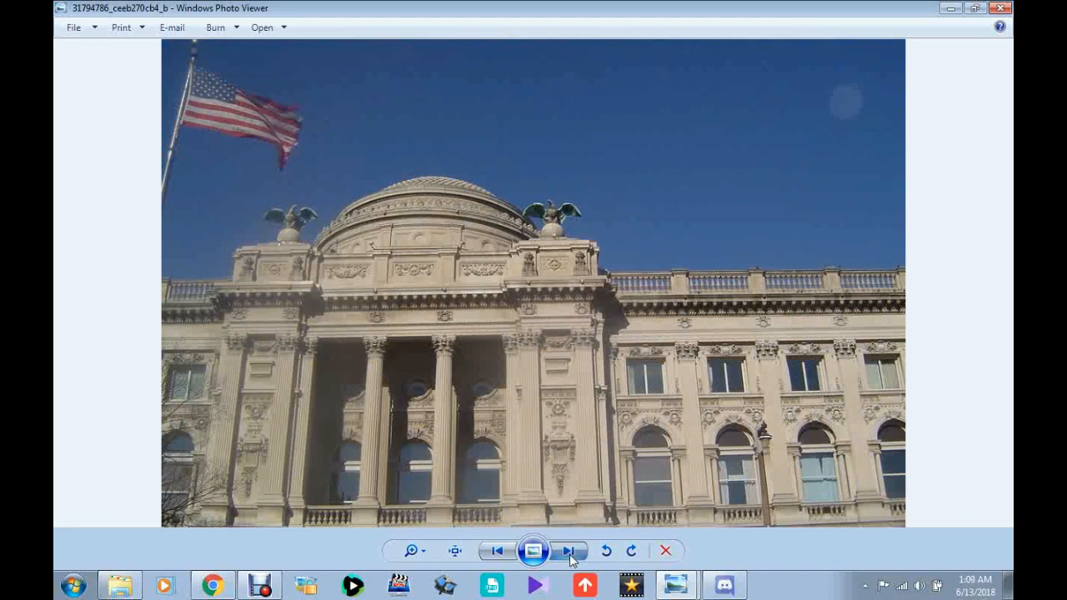
pyautogui.click(570, 550)
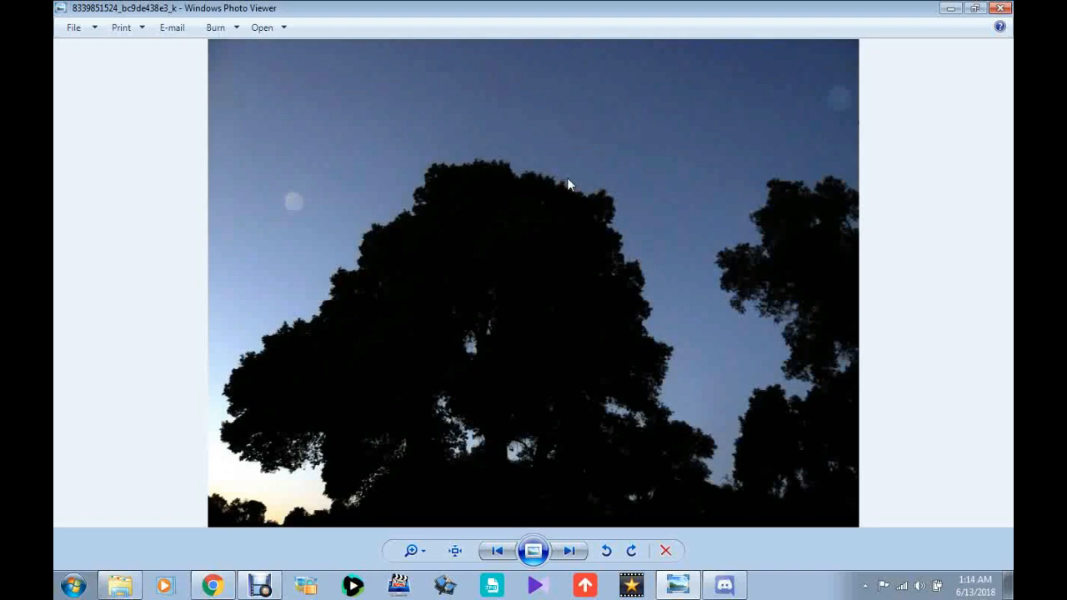